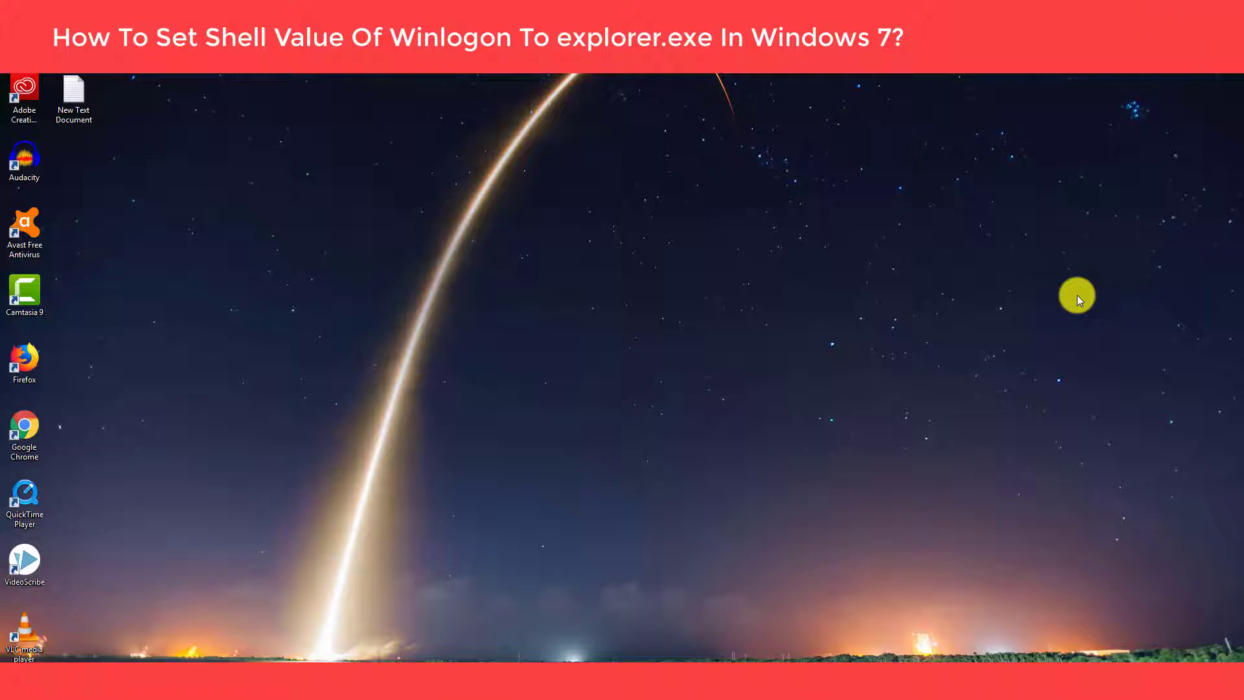
mouse_move(463, 261)
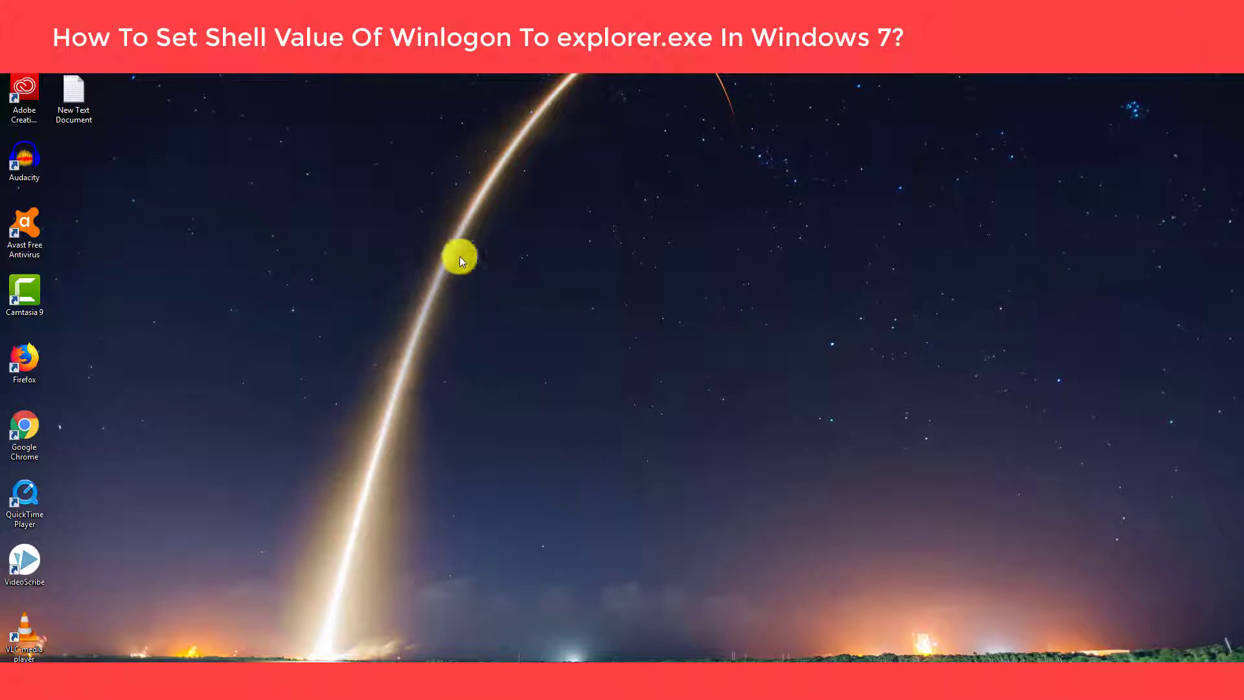
mouse_move(666, 285)
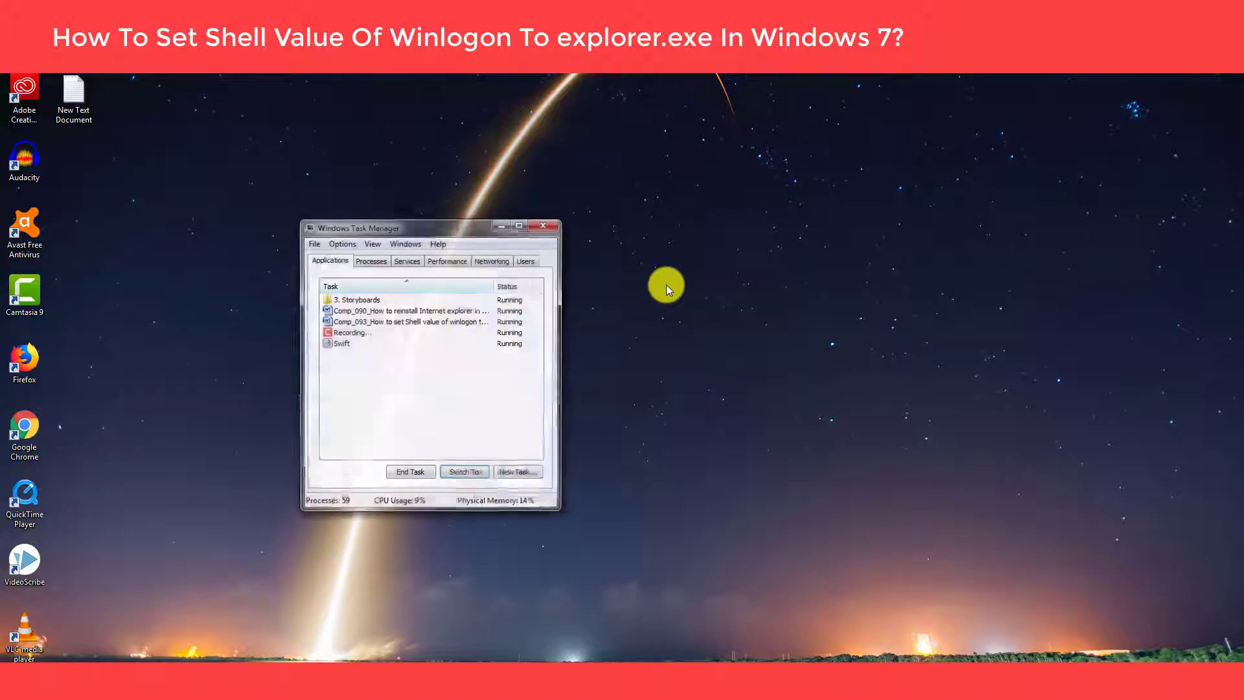
mouse_move(500, 474)
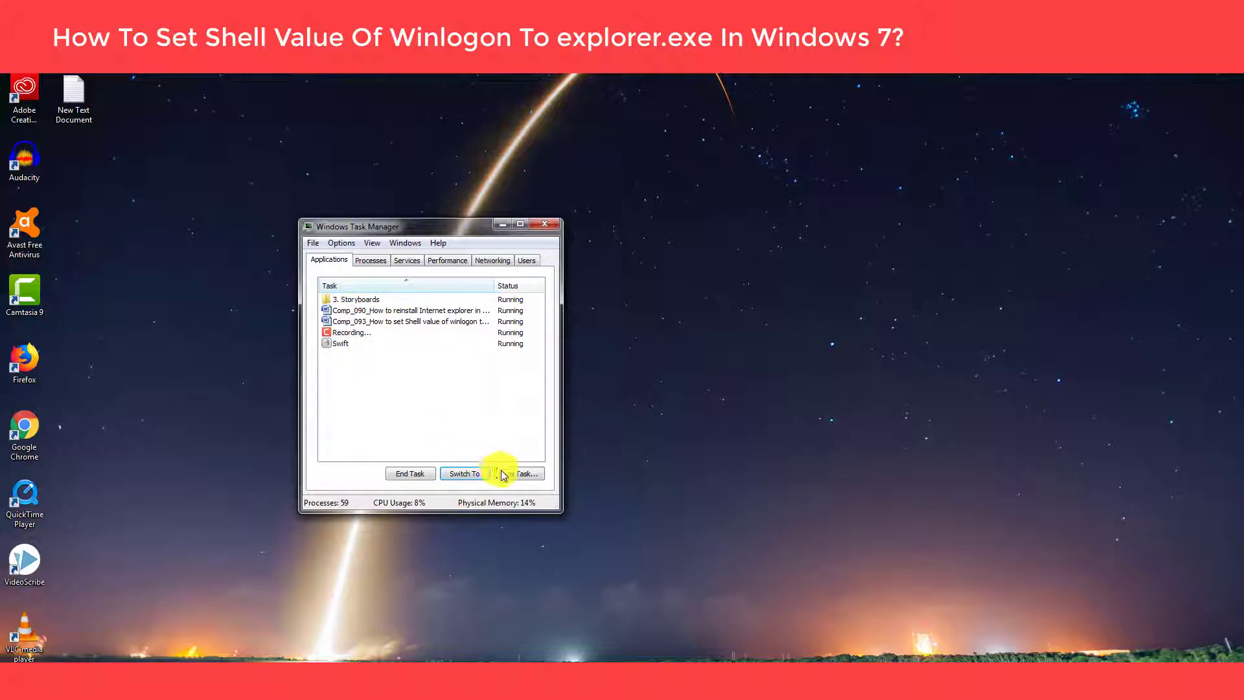
- Run regedit as a new task from Task Manager's New Task dialog
left_click(517, 473)
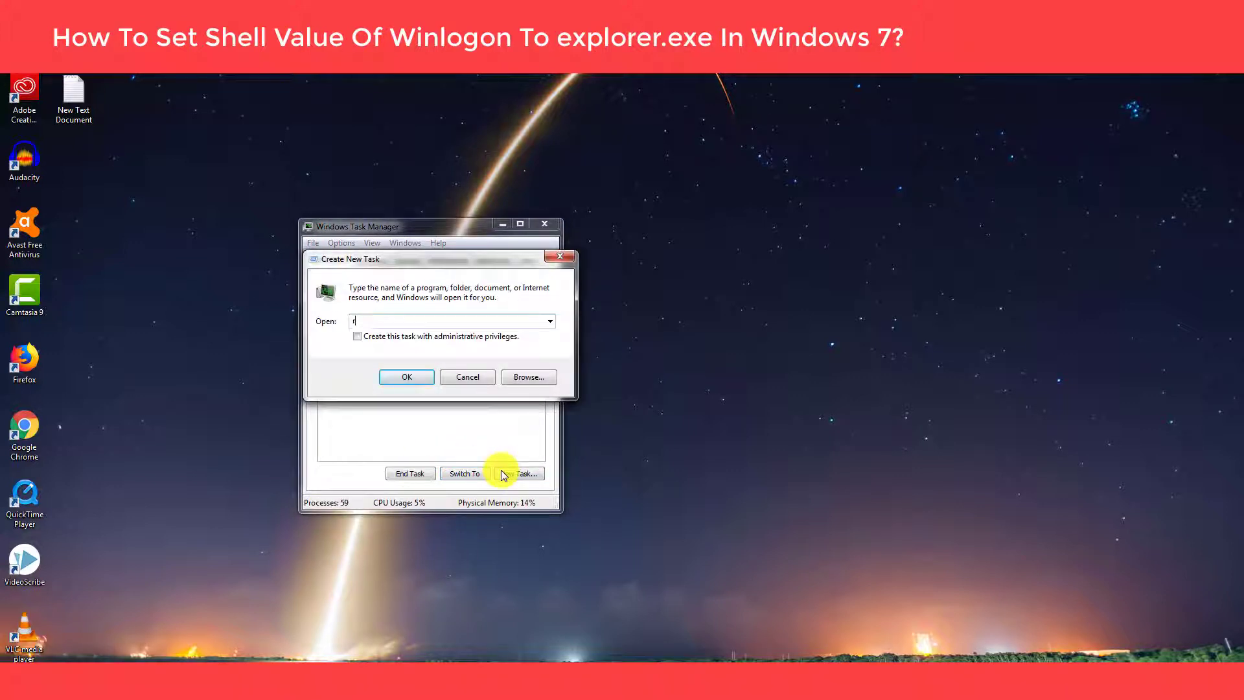
type("regedit")
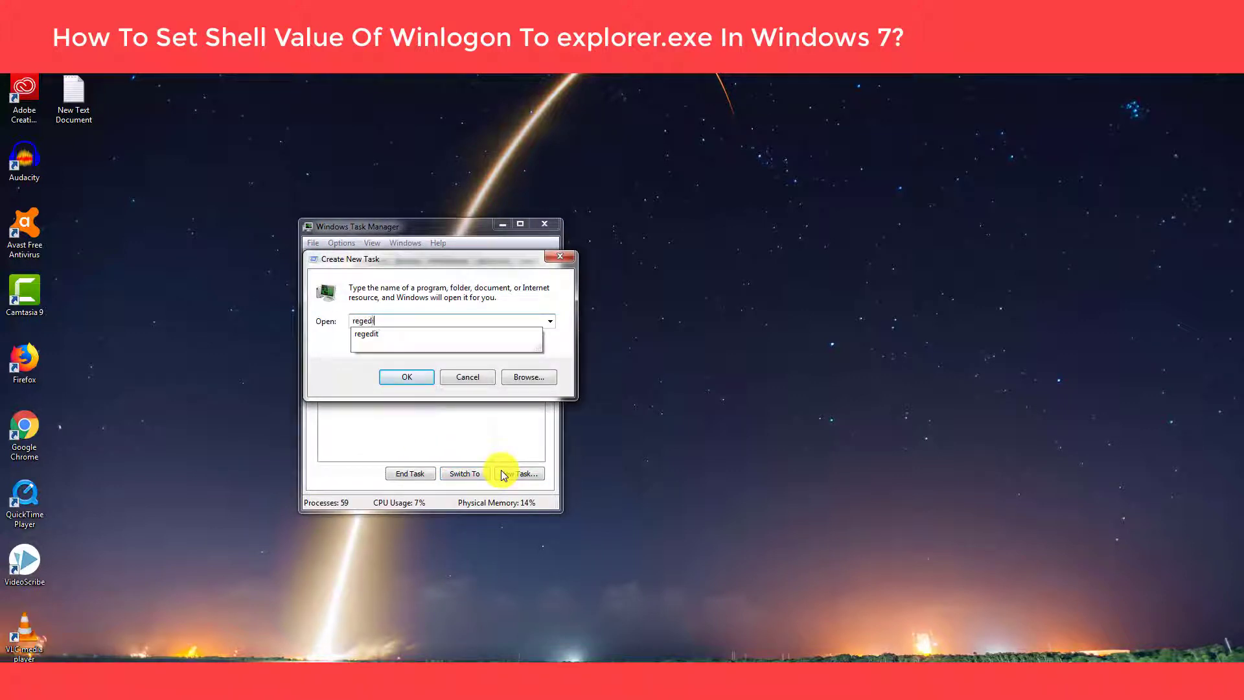
left_click(405, 376)
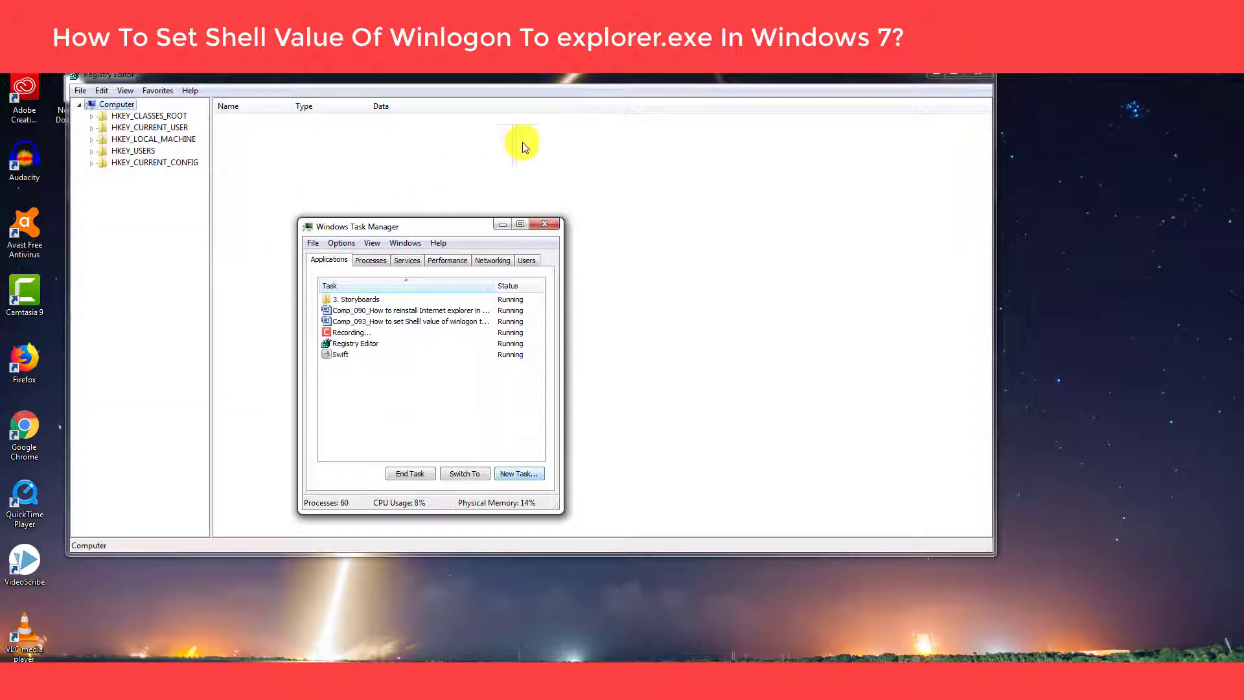
- Navigate to HKEY_LOCAL_MACHINE\SOFTWARE\Microsoft\Windows NT\CurrentVersion\Winlogon and show its values
left_click(545, 223)
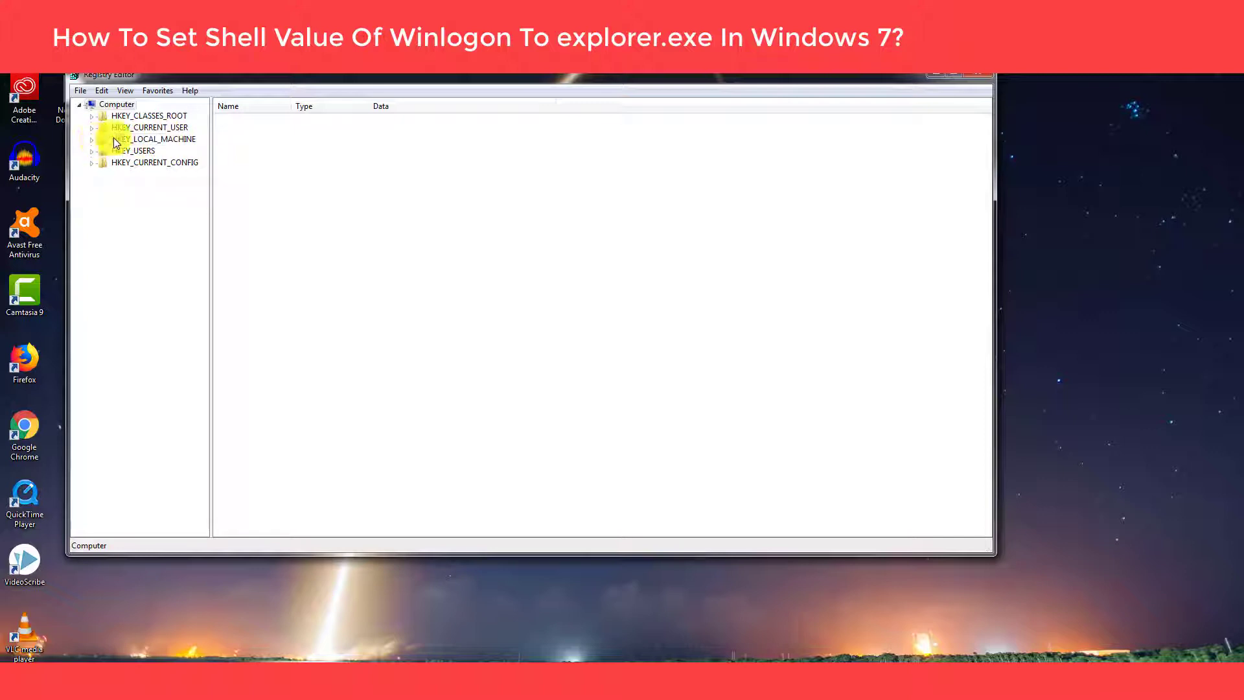
left_click(93, 138)
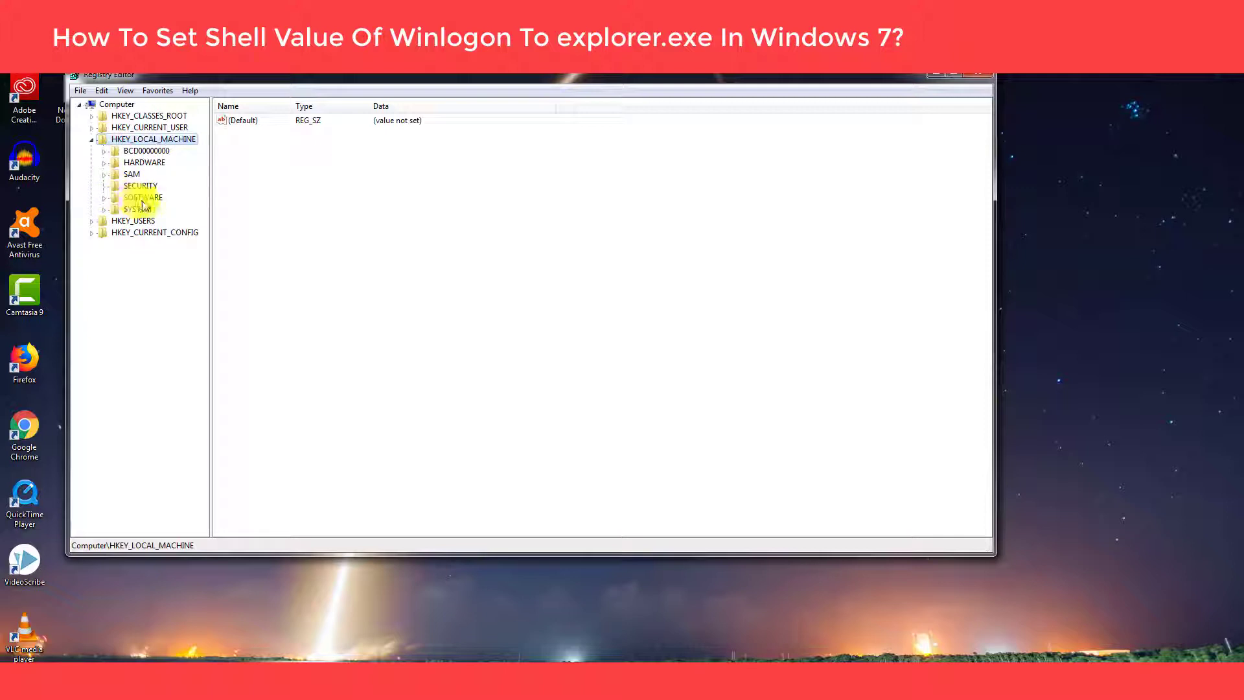
left_click(103, 197)
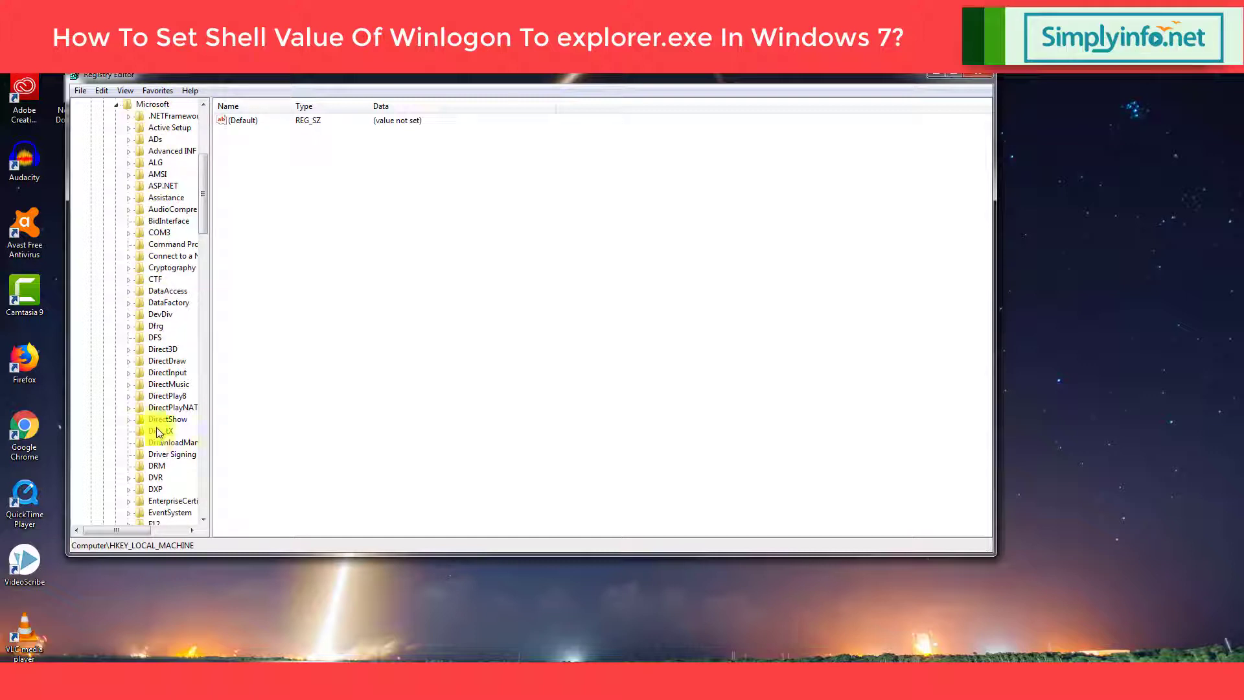
scroll("down", 3)
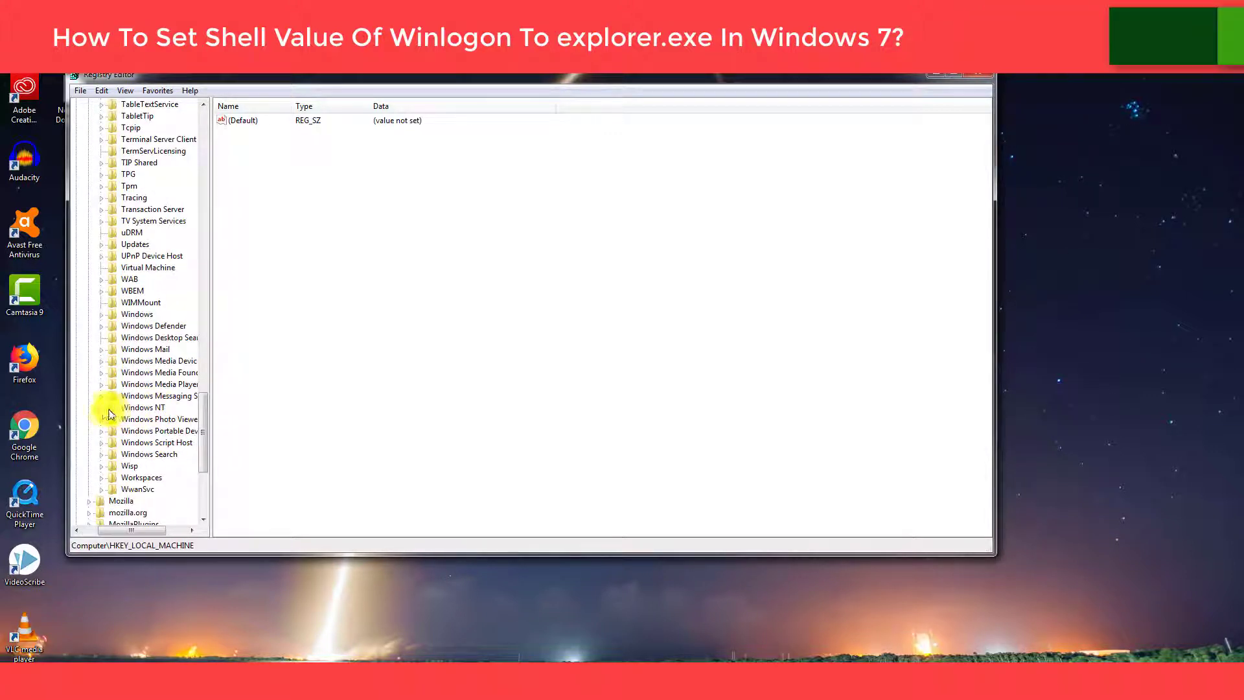
left_click(101, 407)
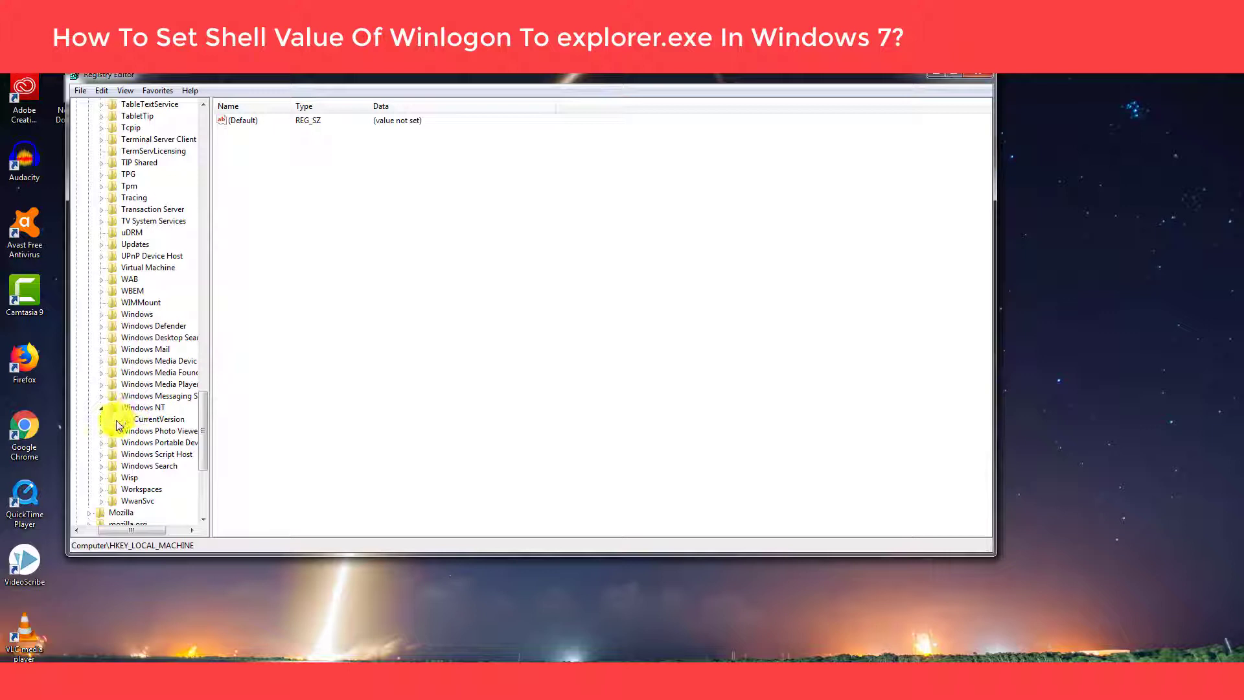
scroll("down", 3)
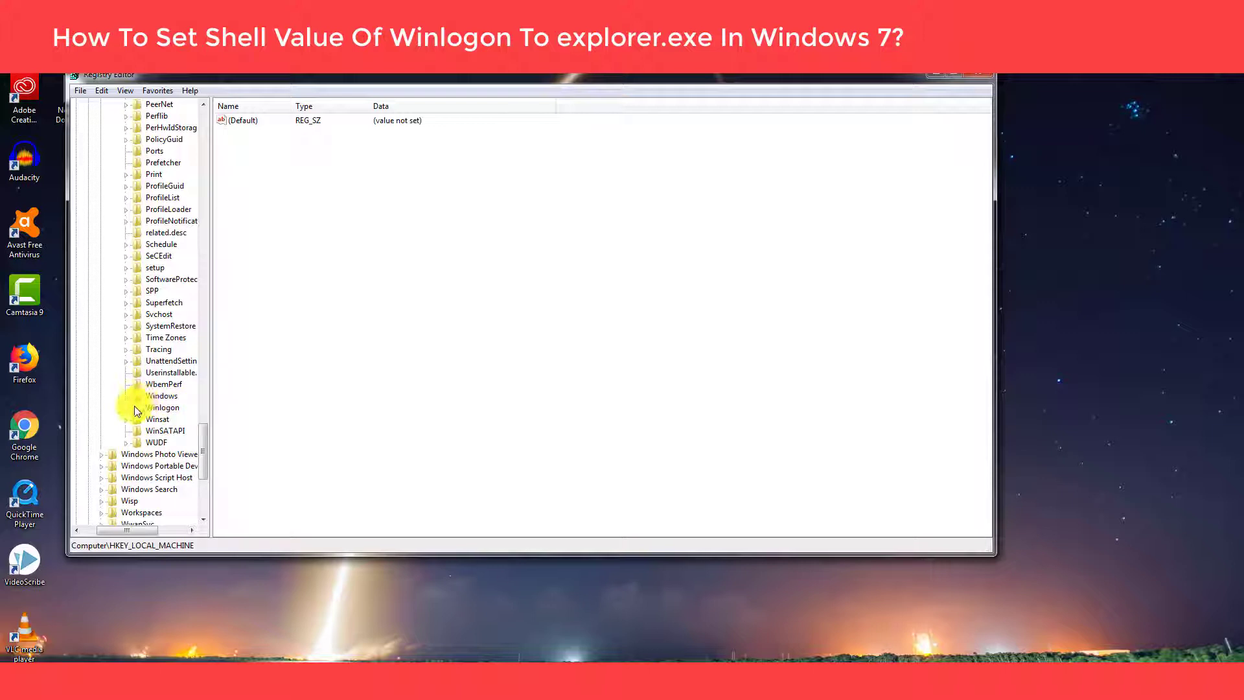
left_click(162, 407)
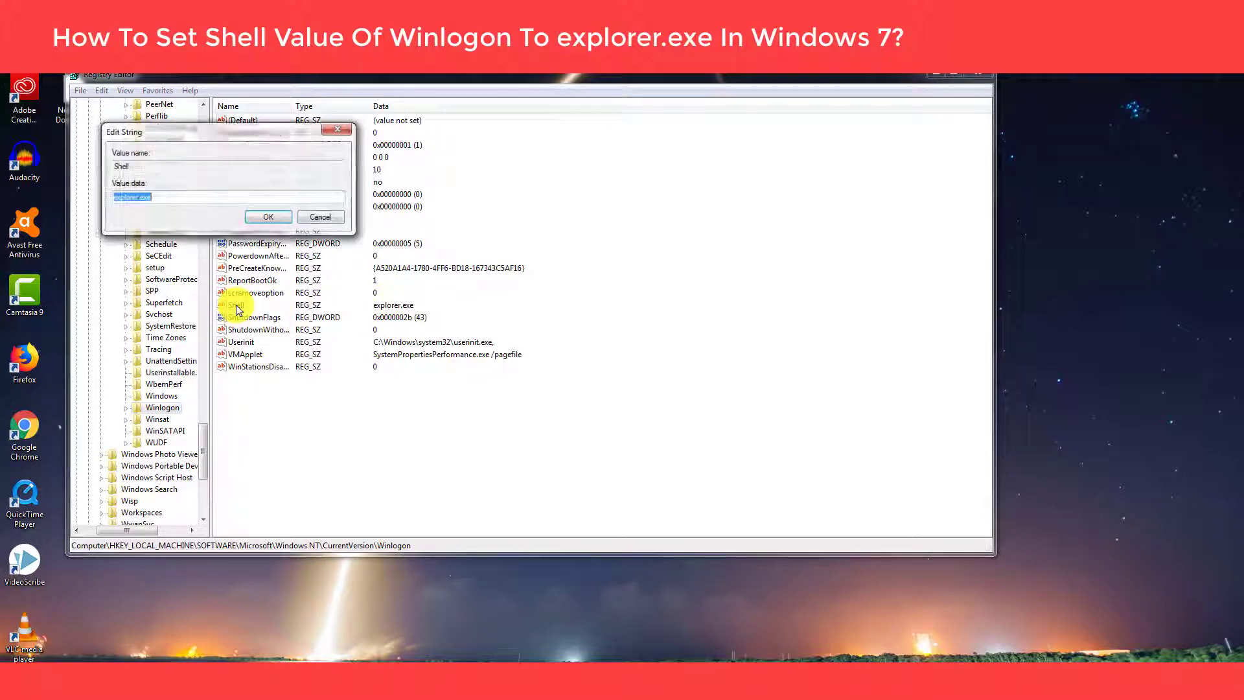
- Replace the Shell value data with explorer.exe and confirm it
left_click(167, 199)
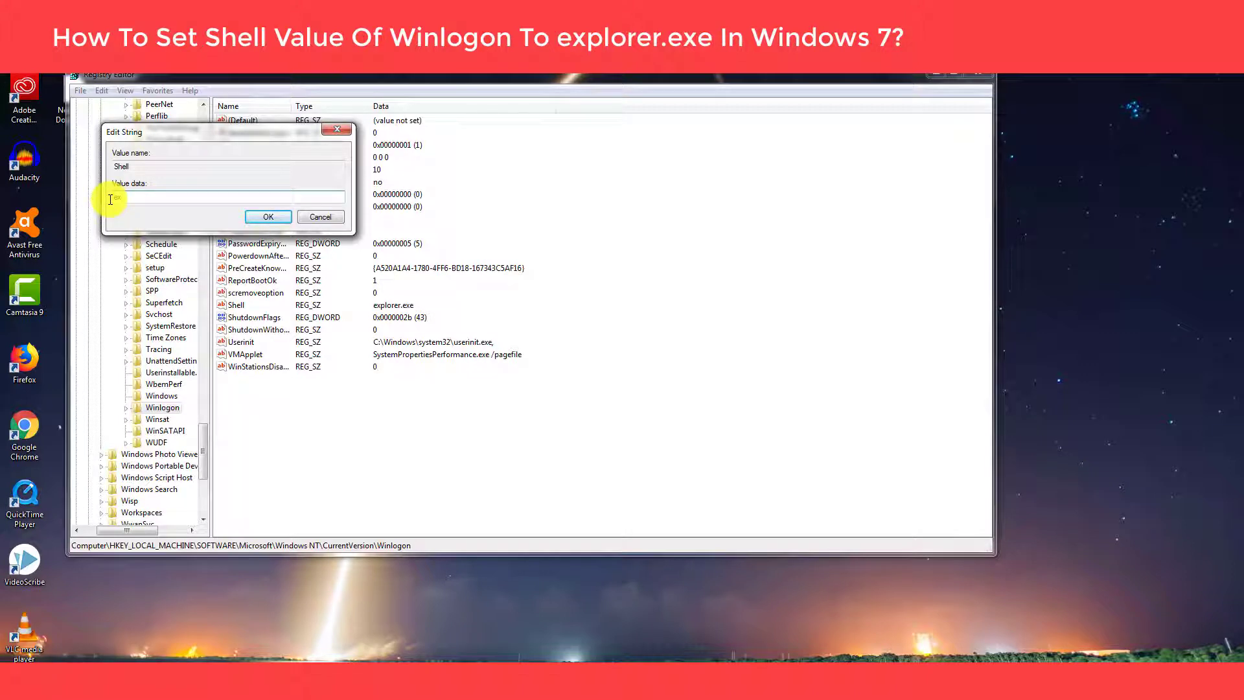
type("explorer.")
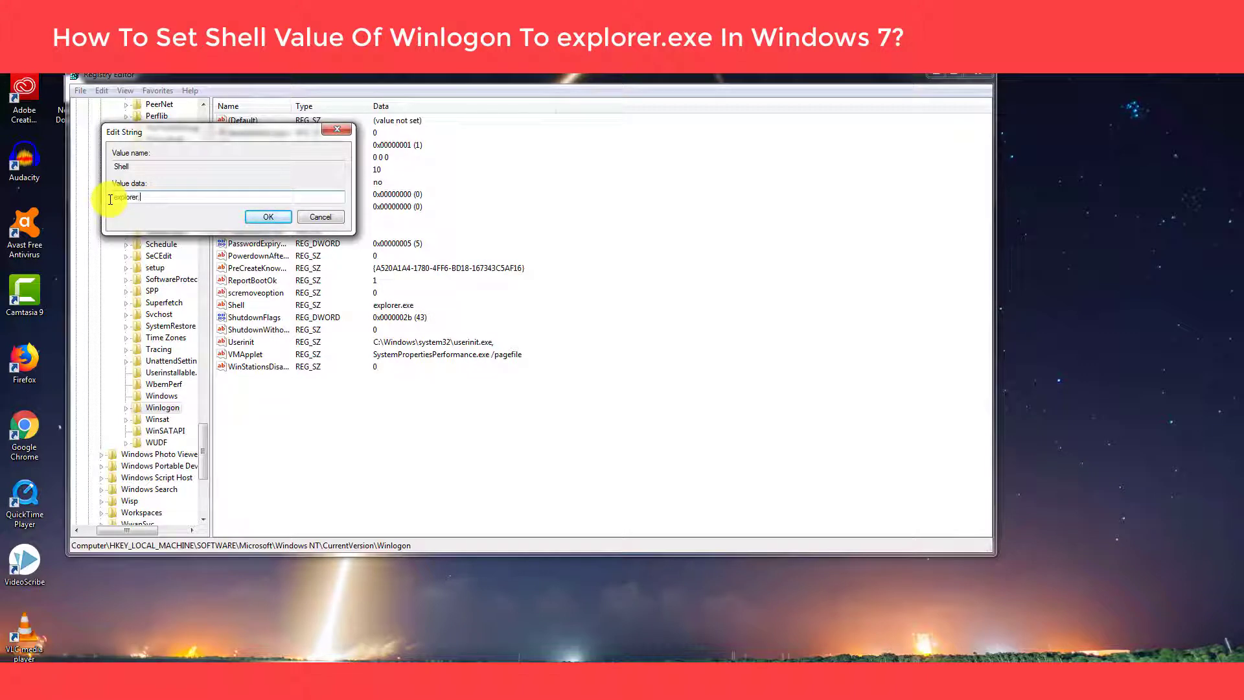
type("exe")
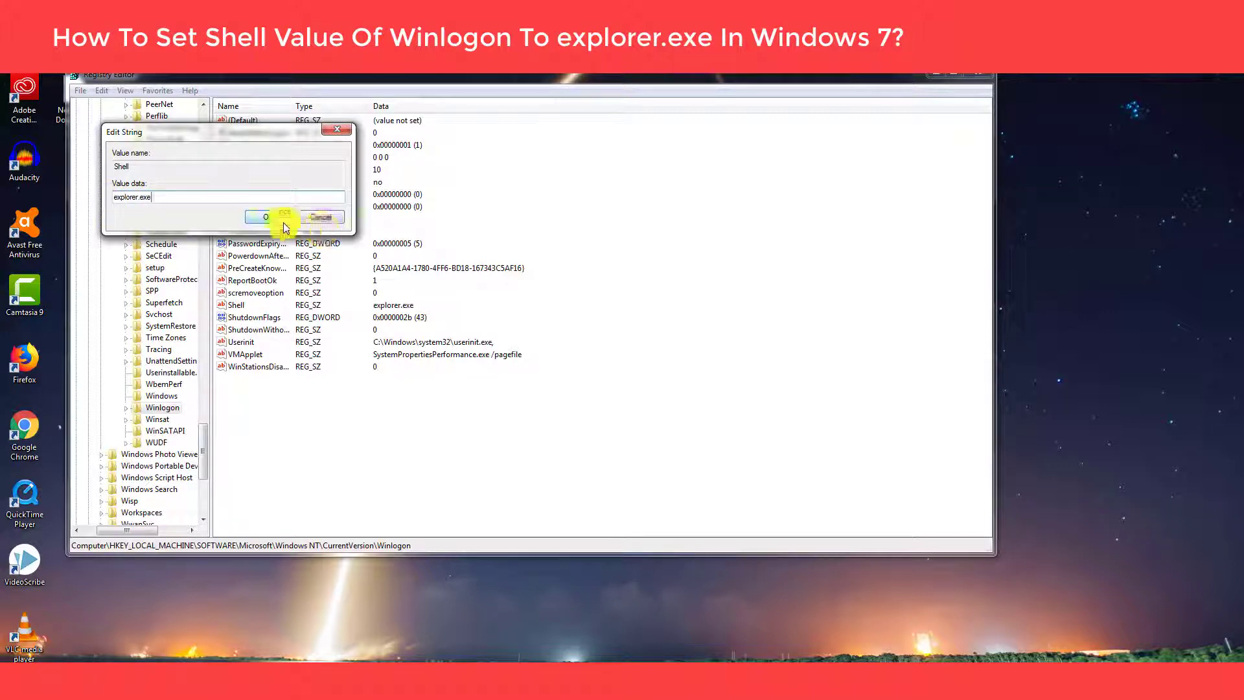
left_click(266, 217)
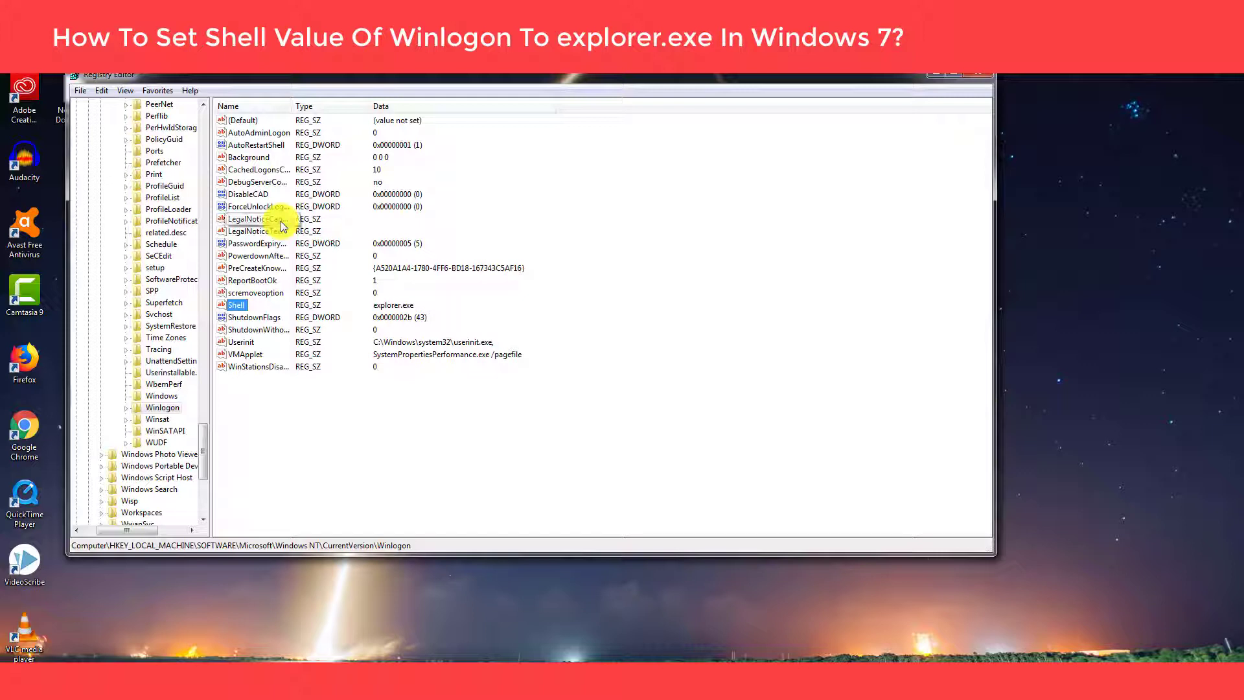
mouse_move(714, 239)
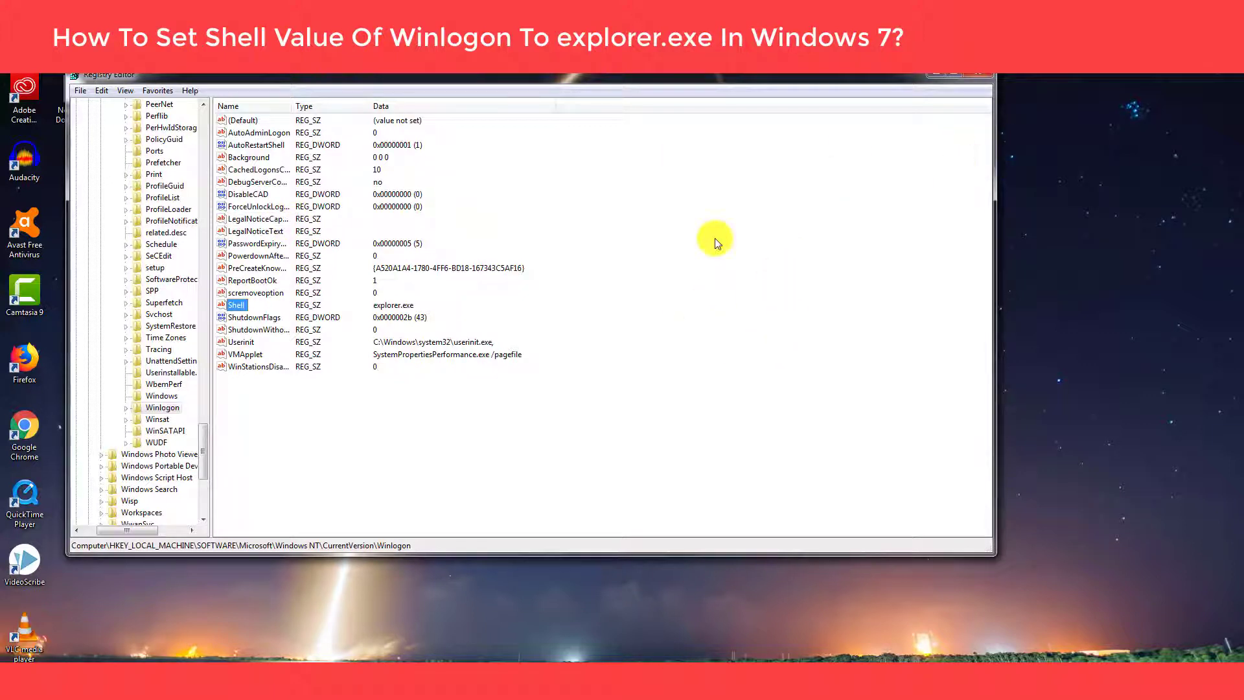
mouse_move(1023, 109)
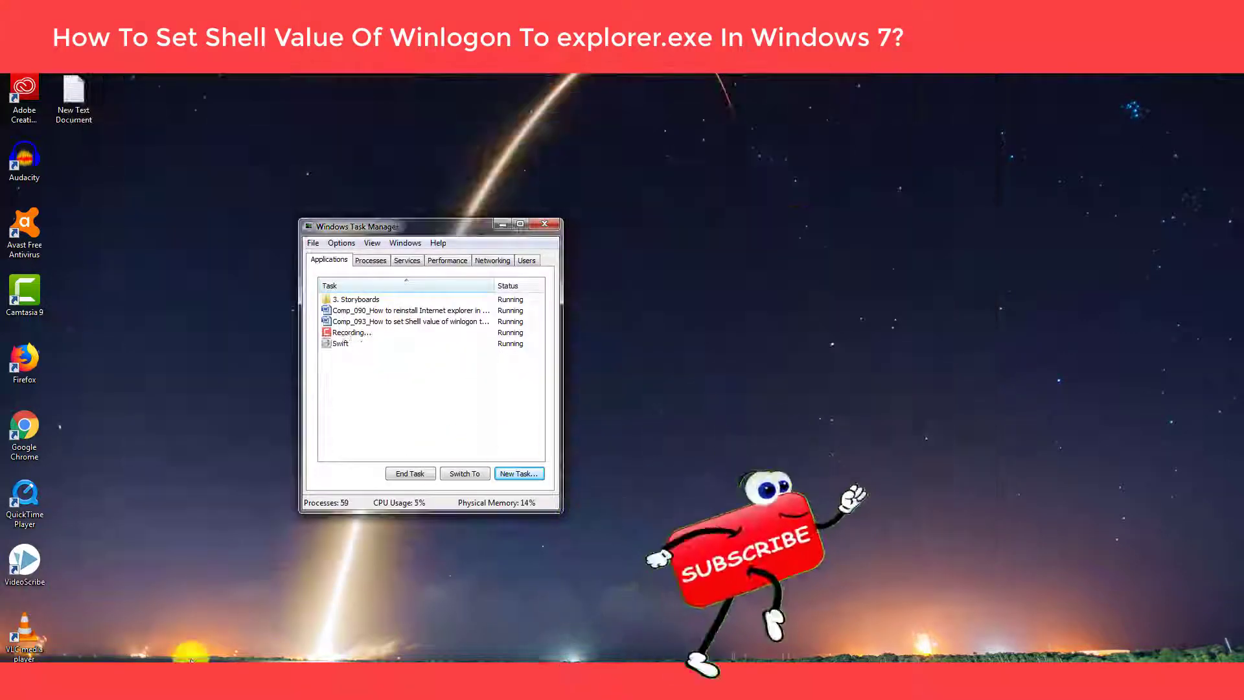
- Close Task Manager and show the Start menu's shutdown choices with Restart
left_click(544, 223)
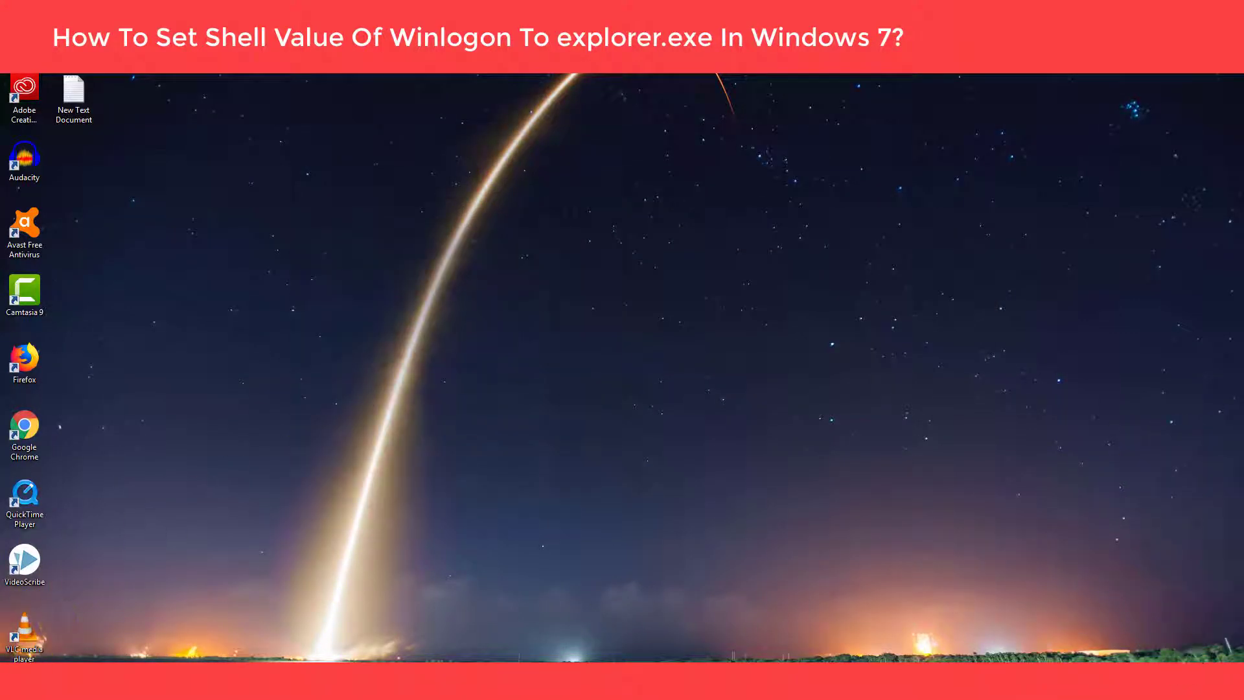
left_click(223, 653)
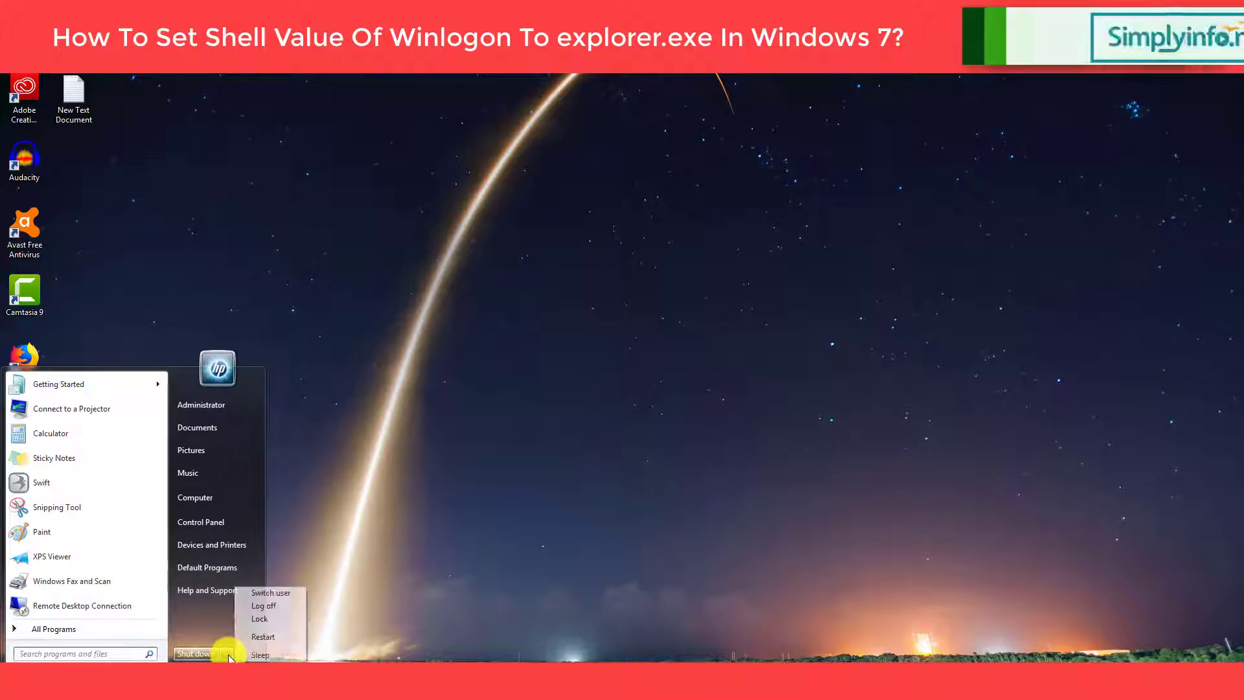
mouse_move(264, 636)
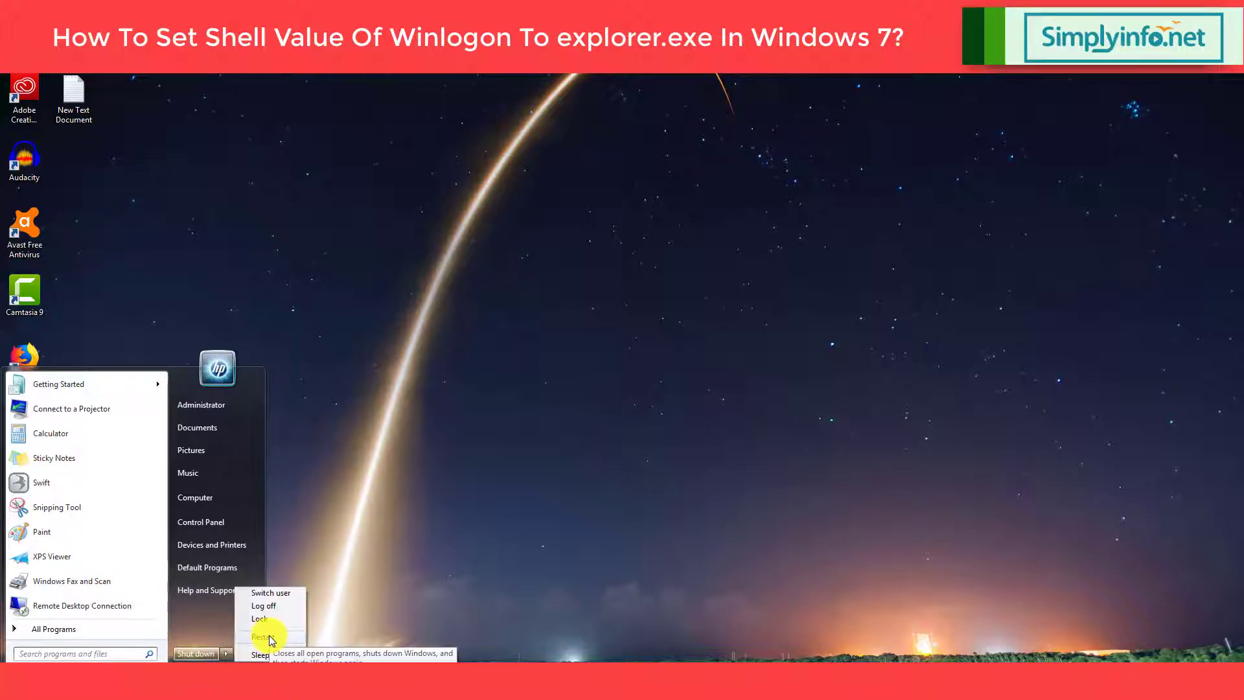